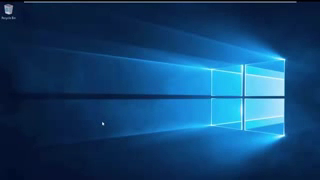
Launch Command Prompt from the Start menu with Run as administrator
{"action": "right_click", "coordinate": [10, 170]}
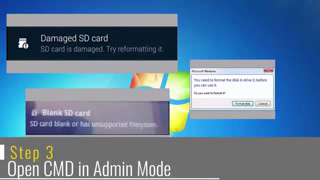
{"action": "left_click", "coordinate": [10, 176]}
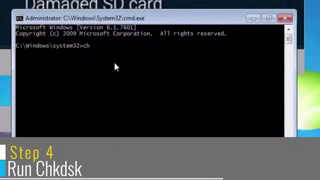
Run chkdsk J: /x /r to dismount the SD card and repair bad sectors
{"action": "type", "text": "hkdsk"}
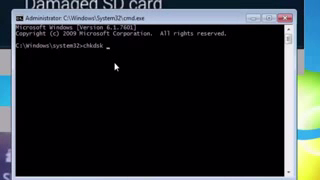
{"action": "type", "text": "/x"}
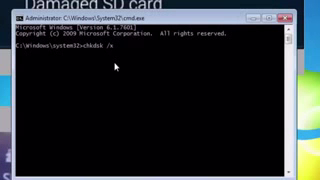
{"action": "type", "text": "/r"}
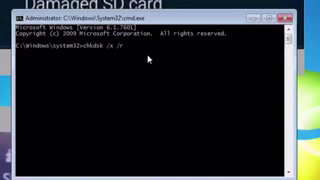
{"action": "type", "text": "J:"}
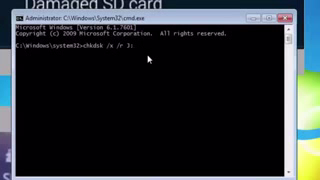
{"action": "key", "text": "Return"}
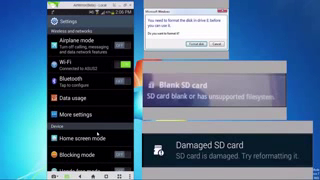
Scroll down the Android Settings list to reach the Storage entry
{"action": "scroll", "scroll_direction": "down", "scroll_amount": 3}
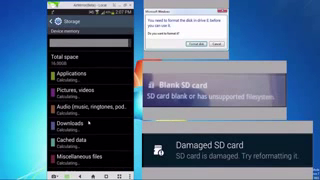
{"action": "scroll", "scroll_direction": "down", "scroll_amount": 3}
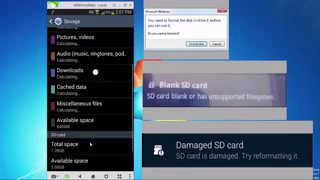
{"action": "scroll", "scroll_direction": "down", "scroll_amount": 3}
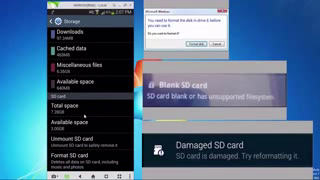